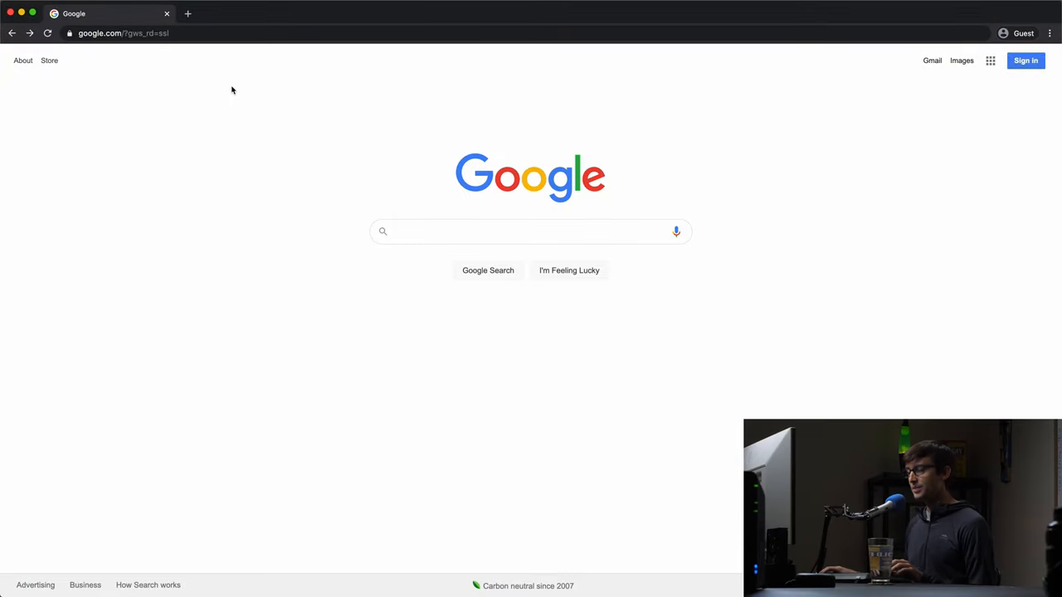
{"action": "mouse_move", "coordinate": [315, 143]}
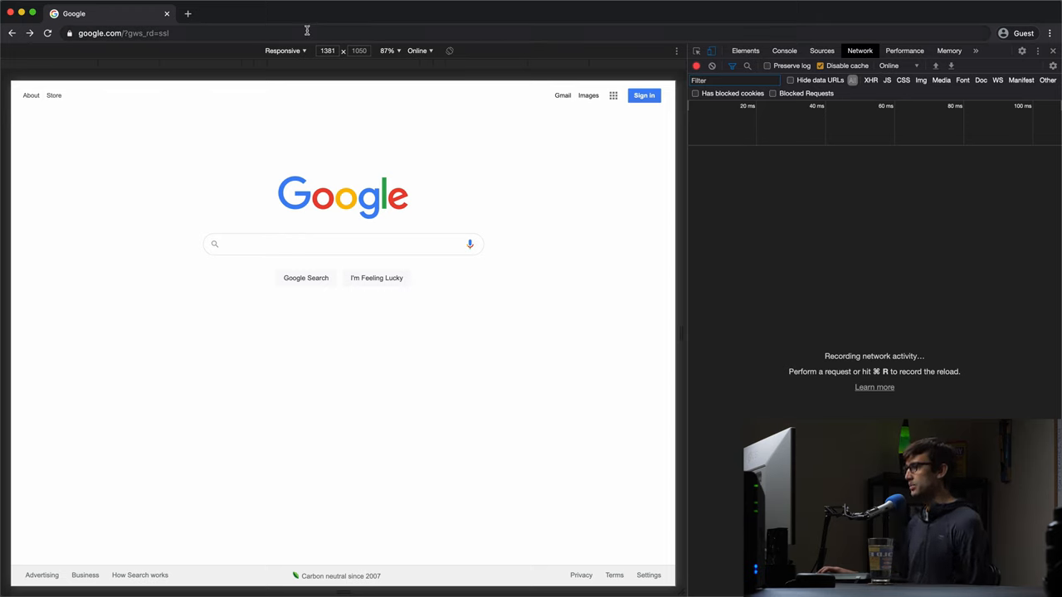
{"action": "left_click", "coordinate": [123, 34]}
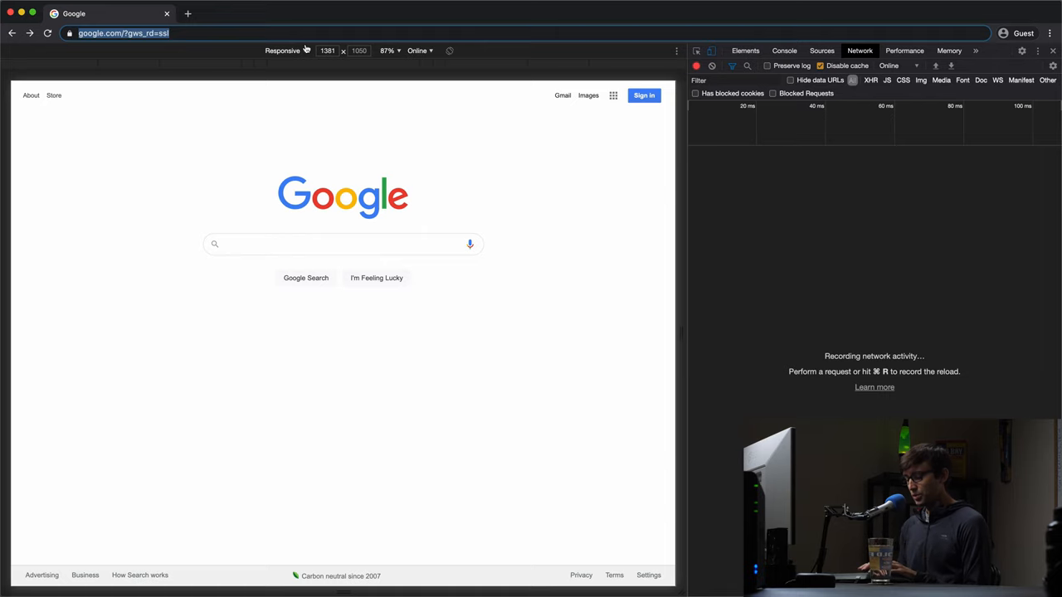
Load wordpress.org so the Network panel records its document, stylesheet, script and image requests
{"action": "type", "text": "w"}
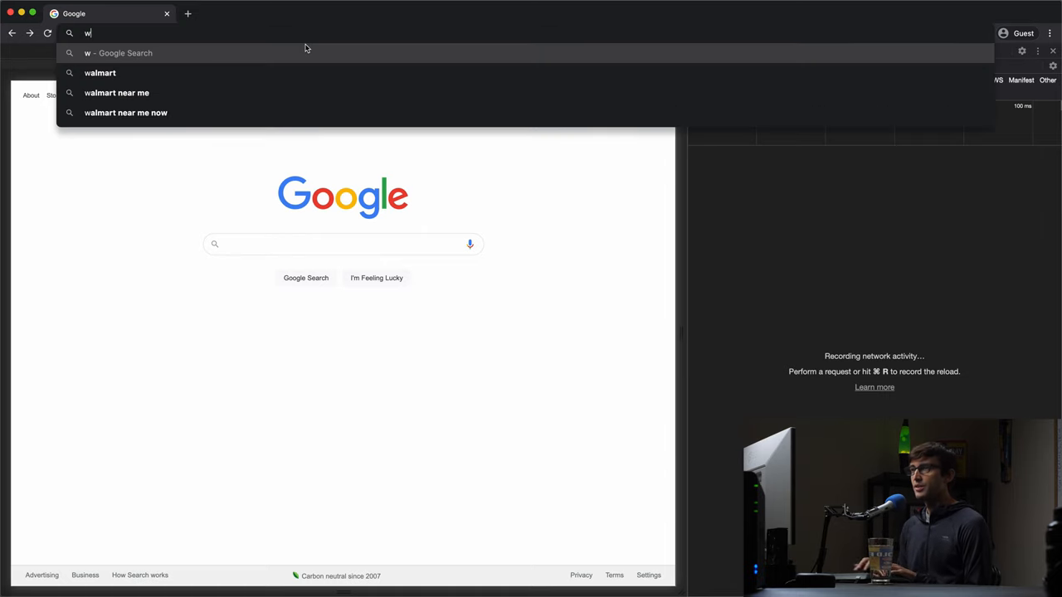
{"action": "type", "text": "wordpress.org"}
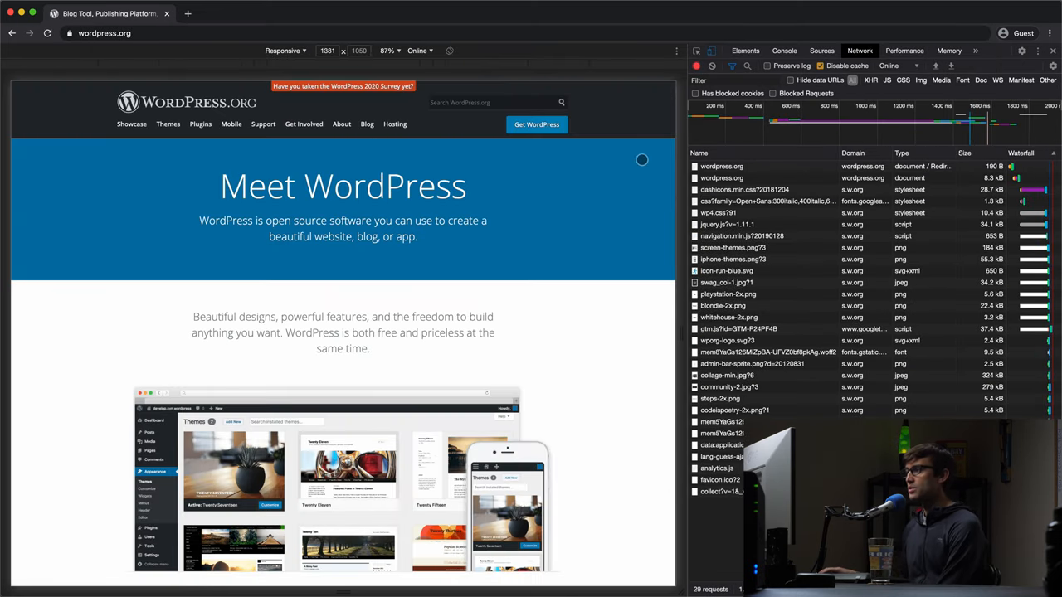
{"action": "mouse_move", "coordinate": [743, 163]}
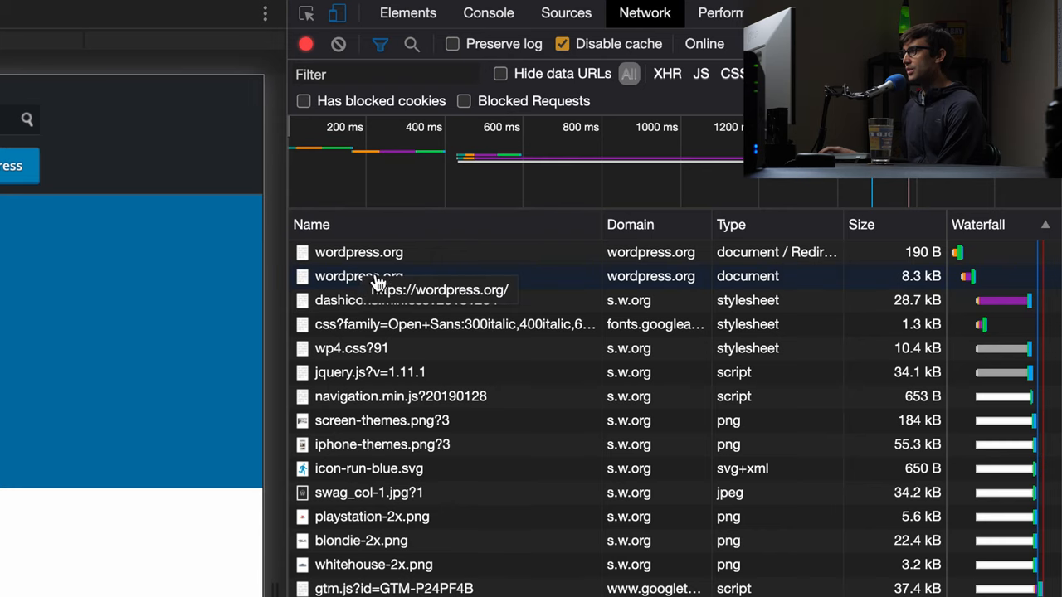
Show the first wordpress.org request's headers: 301 redirect with Server reading nginx
{"action": "left_click", "coordinate": [359, 253]}
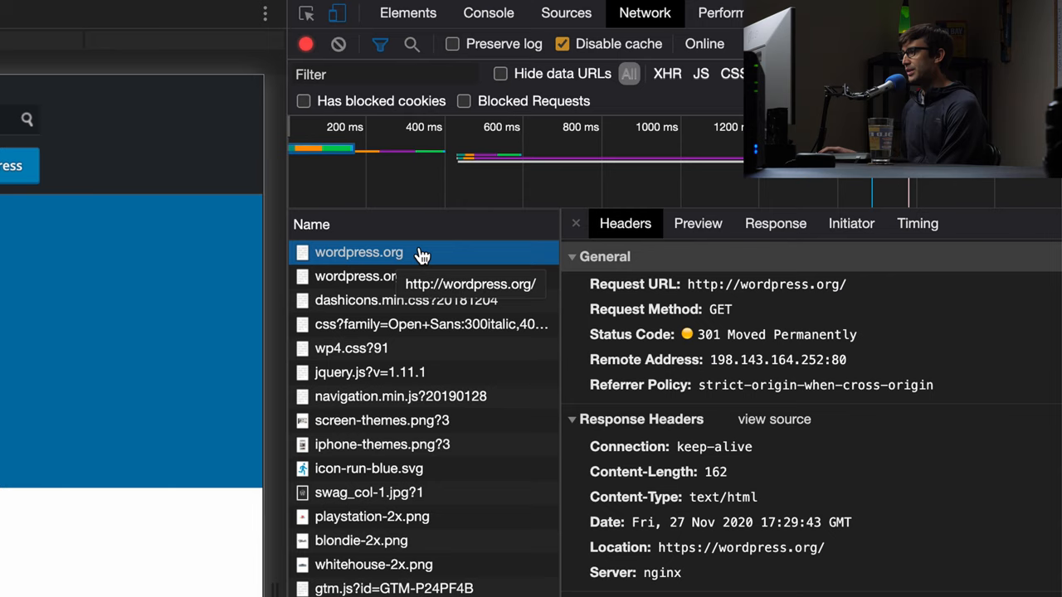
{"action": "mouse_move", "coordinate": [428, 259]}
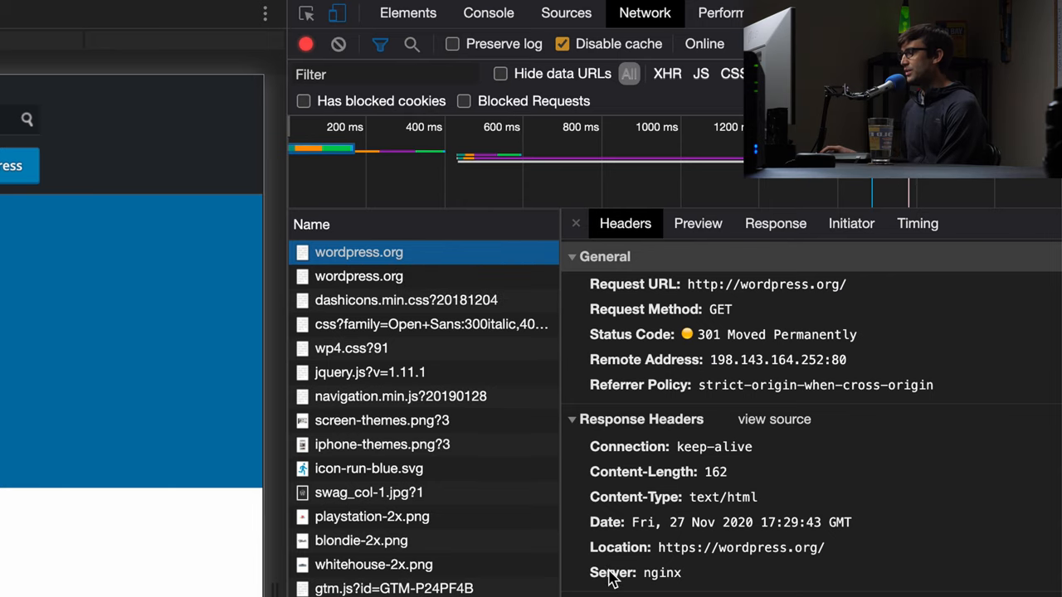
{"action": "mouse_move", "coordinate": [611, 428]}
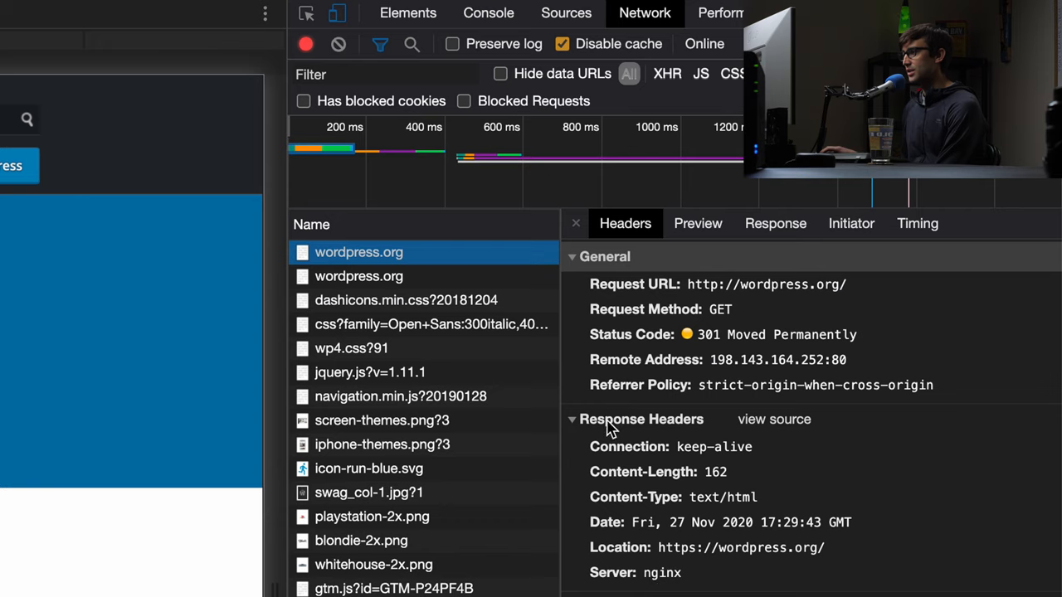
{"action": "mouse_move", "coordinate": [650, 578]}
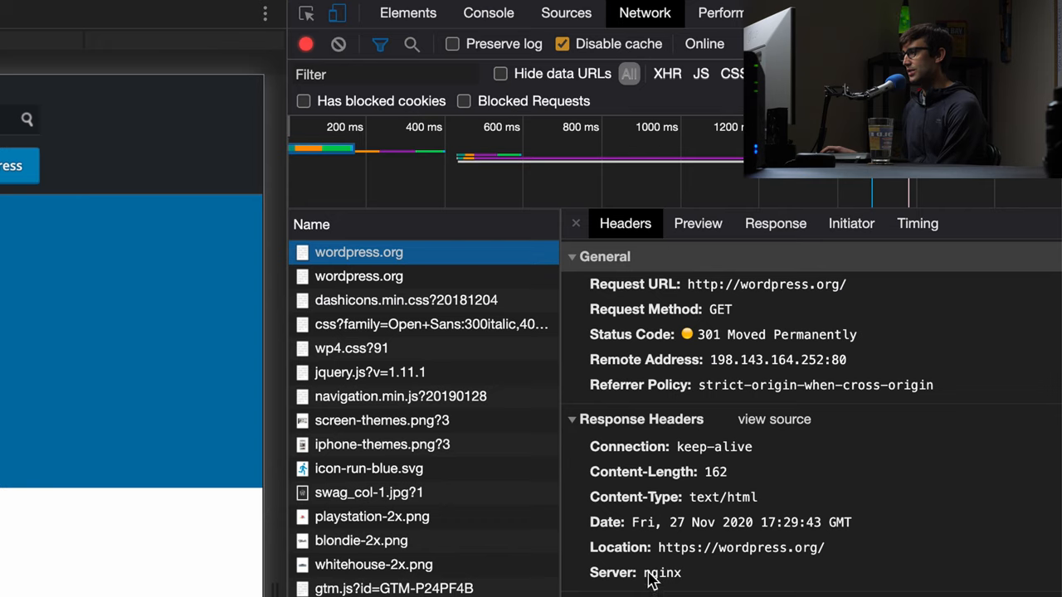
{"action": "mouse_move", "coordinate": [690, 581]}
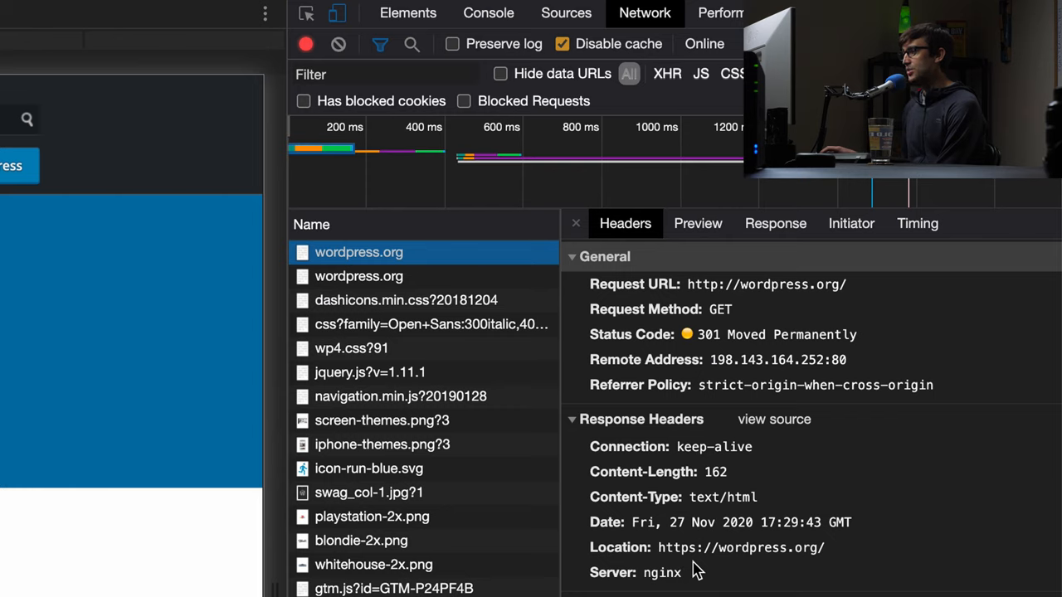
{"action": "mouse_move", "coordinate": [691, 581]}
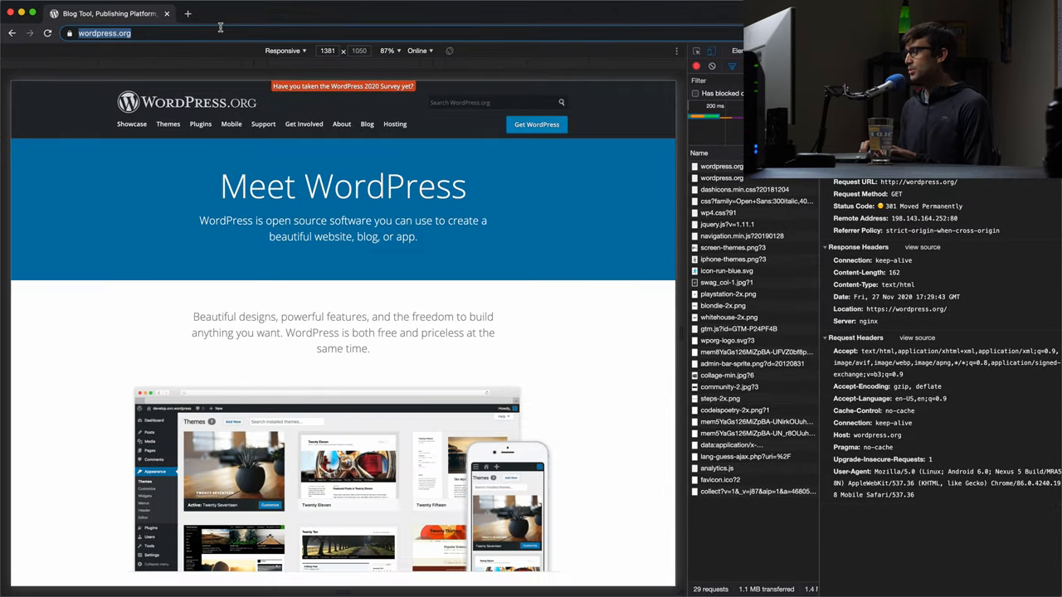
Load tonyteaches.tech and show its first request's headers: 301 with Server reading LiteSpeed
{"action": "type", "text": "toin"}
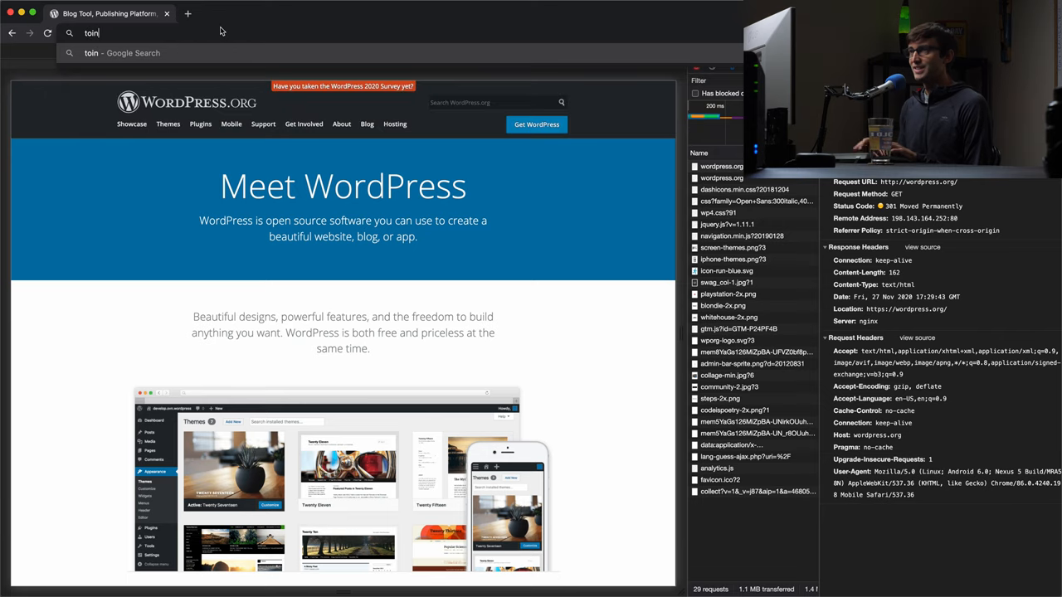
{"action": "type", "text": "onyteaches."}
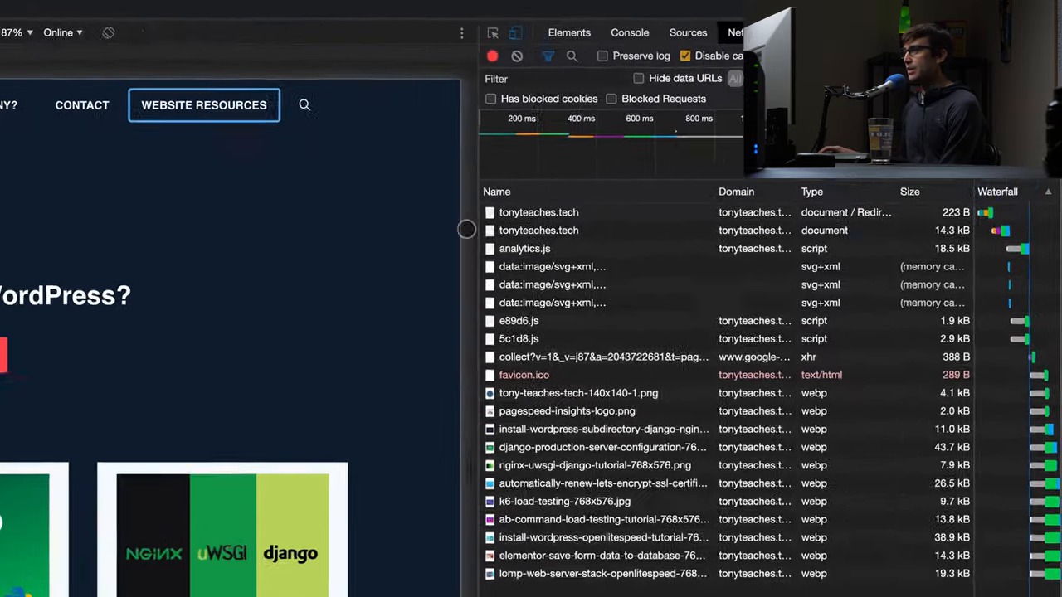
{"action": "left_click", "coordinate": [538, 213]}
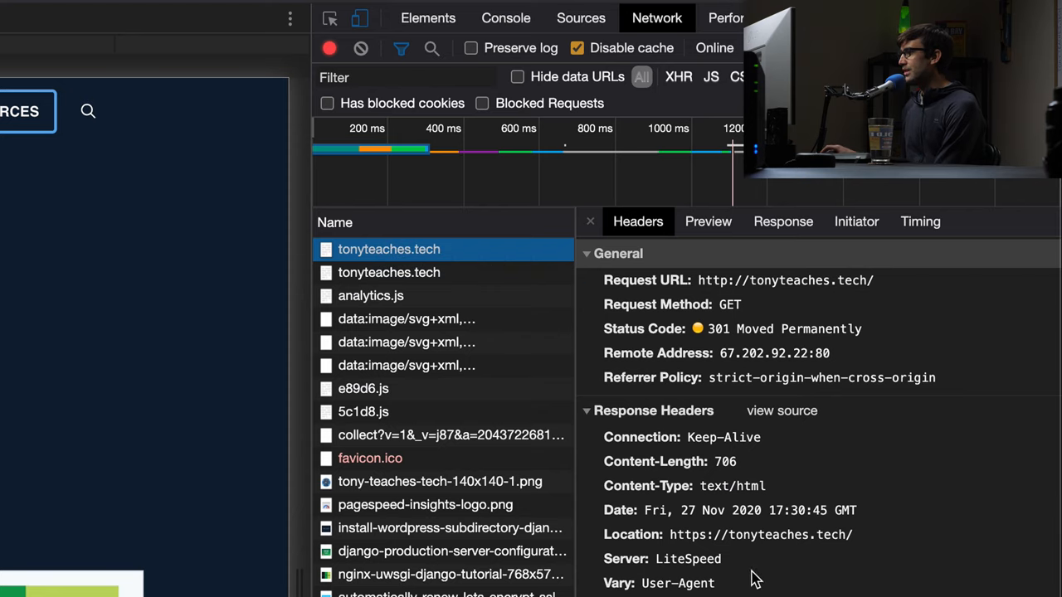
{"action": "mouse_move", "coordinate": [701, 578]}
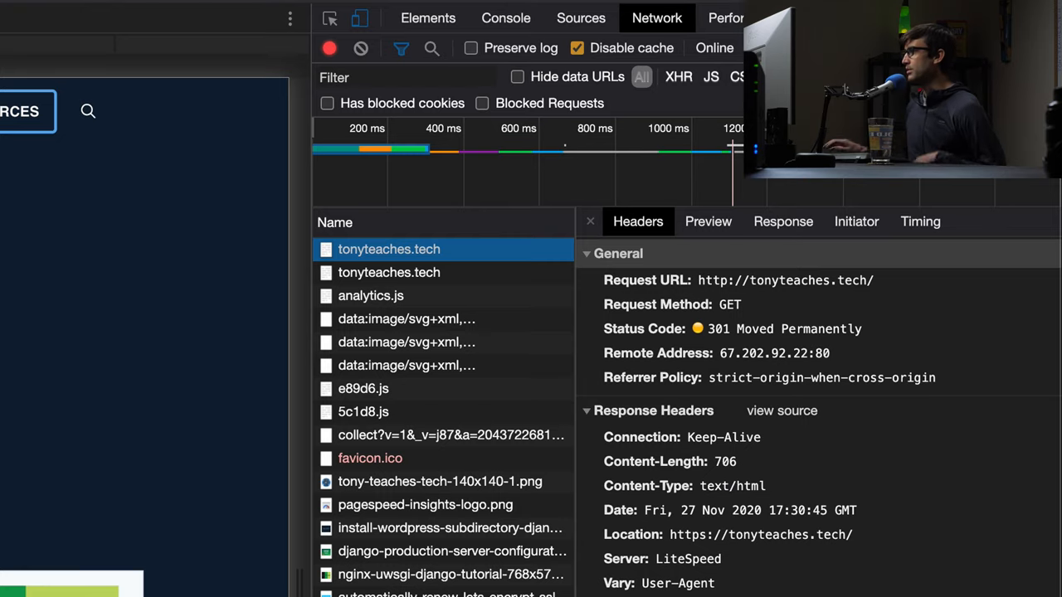
Load google.com and show its first request's headers: 301 with Server reading gws
{"action": "type", "text": "g"}
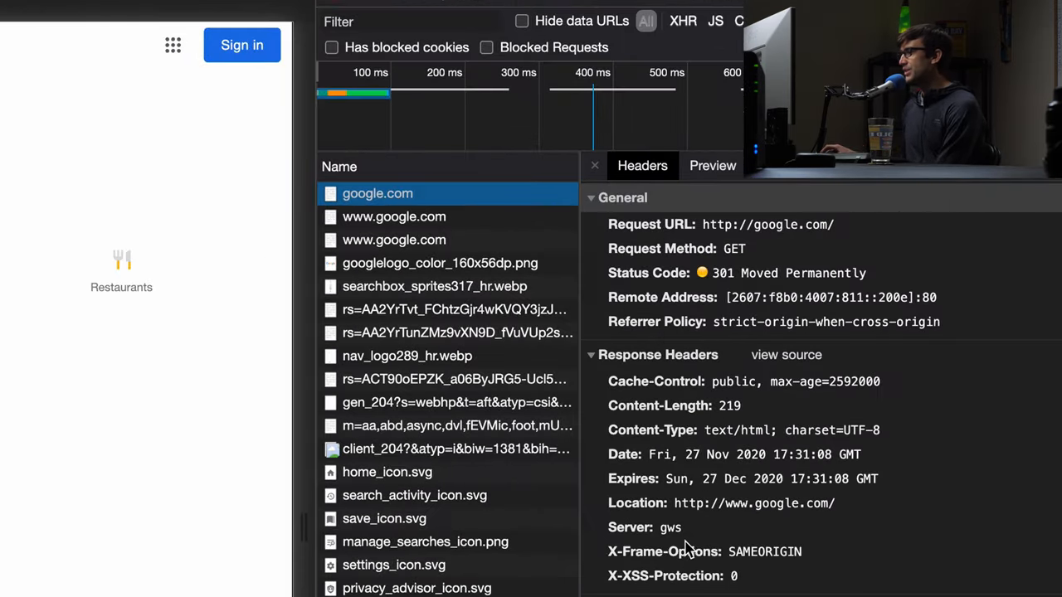
{"action": "mouse_move", "coordinate": [680, 550]}
{"action": "type", "text": "c"}
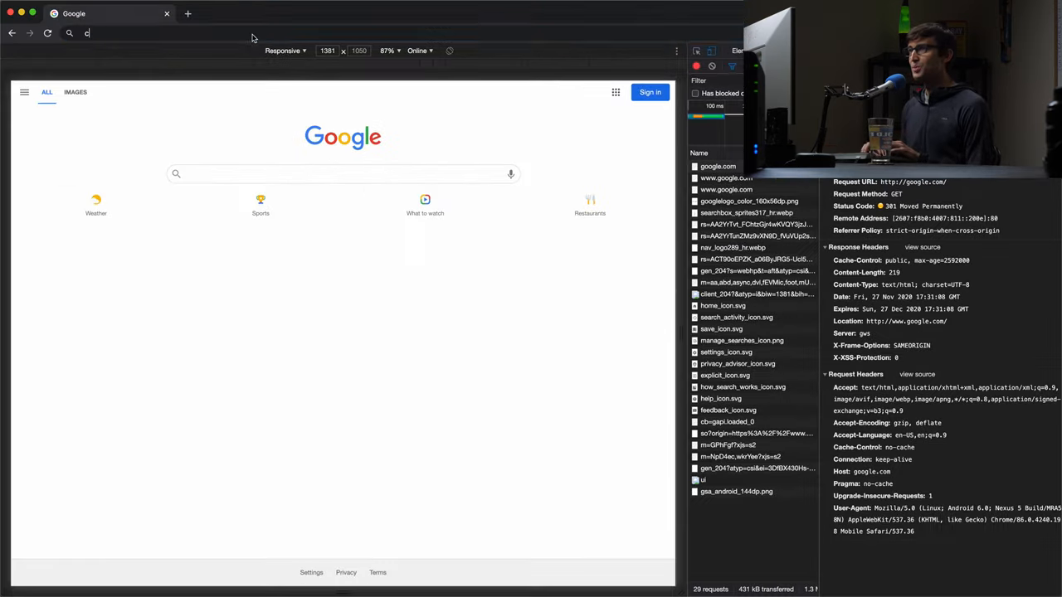
Load cnn.com and show its first request's headers: 301 with Server reading Varnish
{"action": "type", "text": "nn.c"}
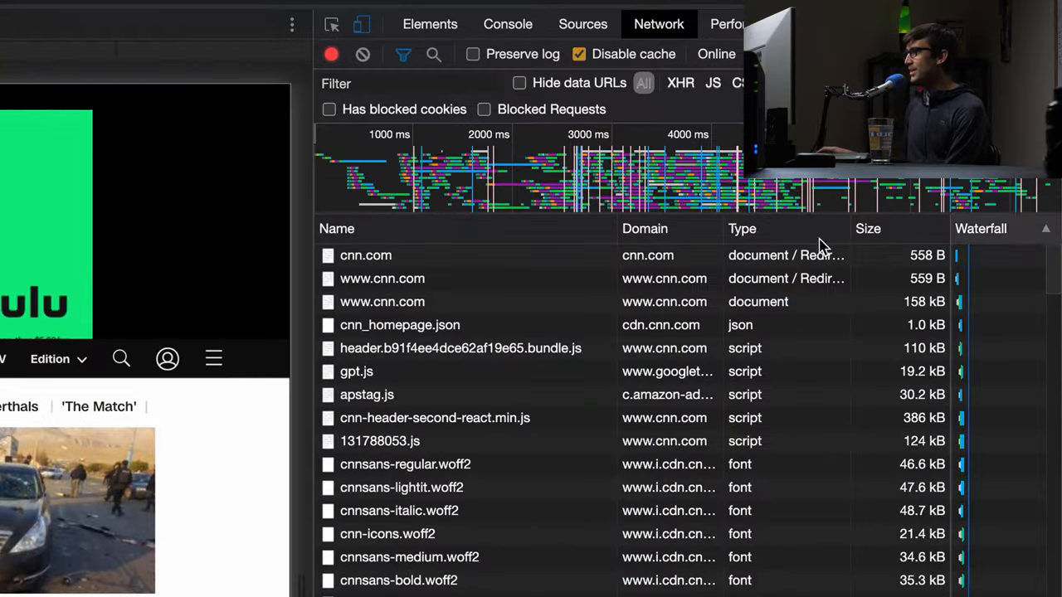
{"action": "left_click", "coordinate": [365, 255]}
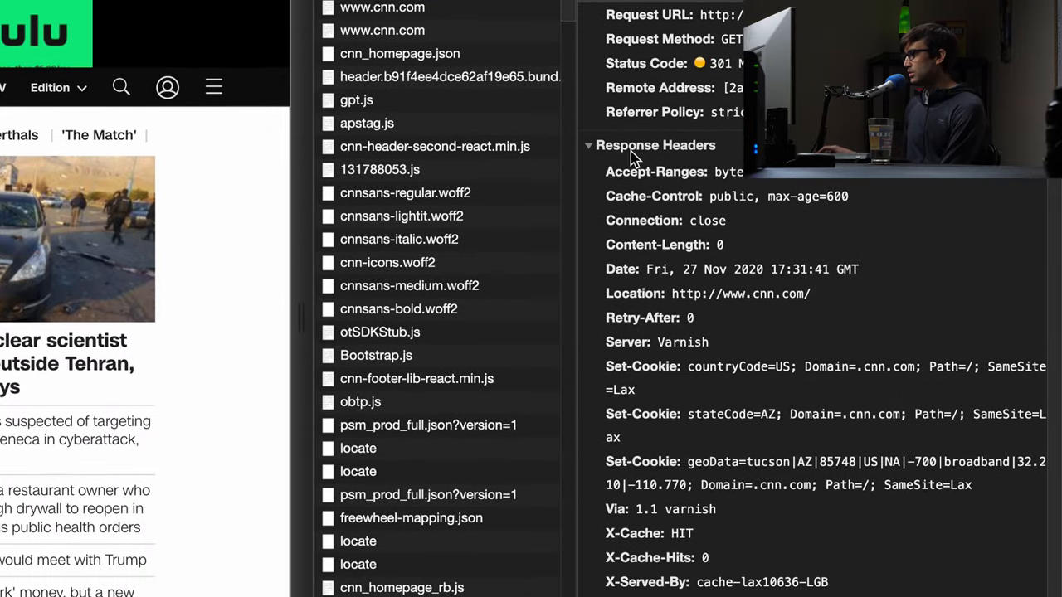
{"action": "mouse_move", "coordinate": [680, 352]}
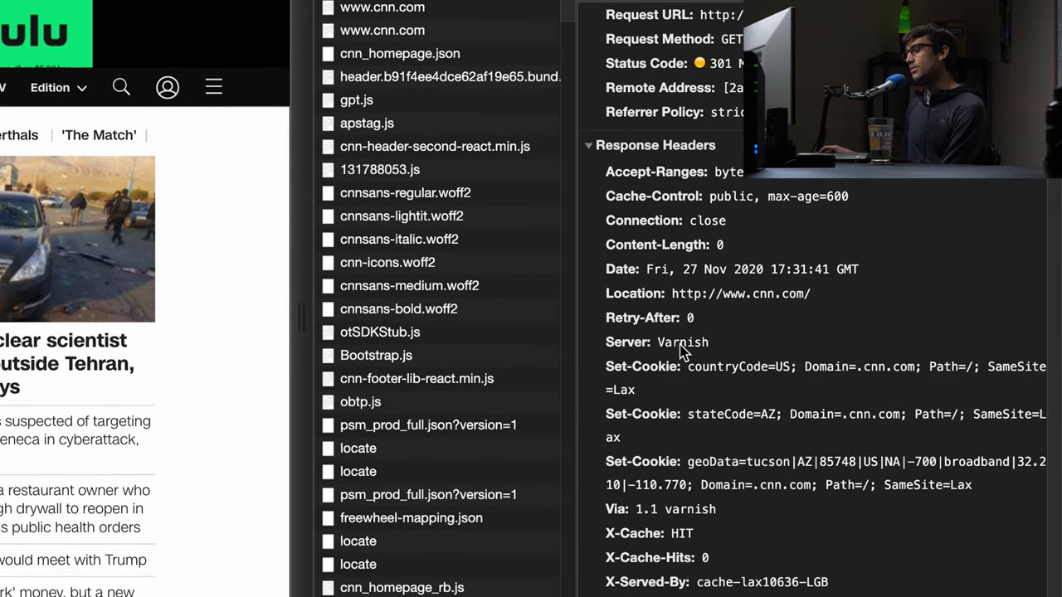
{"action": "mouse_move", "coordinate": [694, 369]}
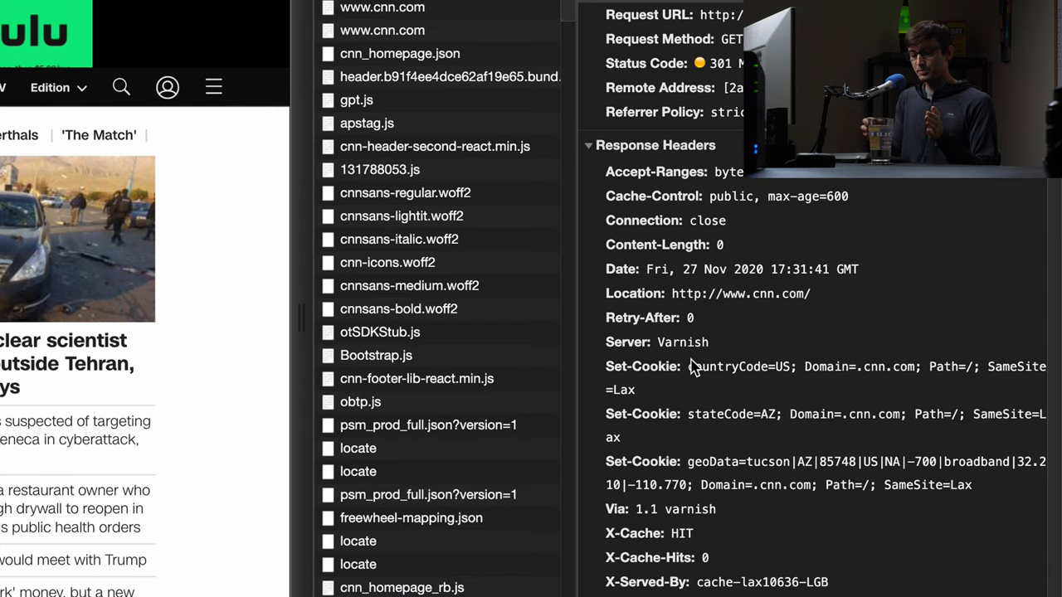
{"action": "mouse_move", "coordinate": [647, 509]}
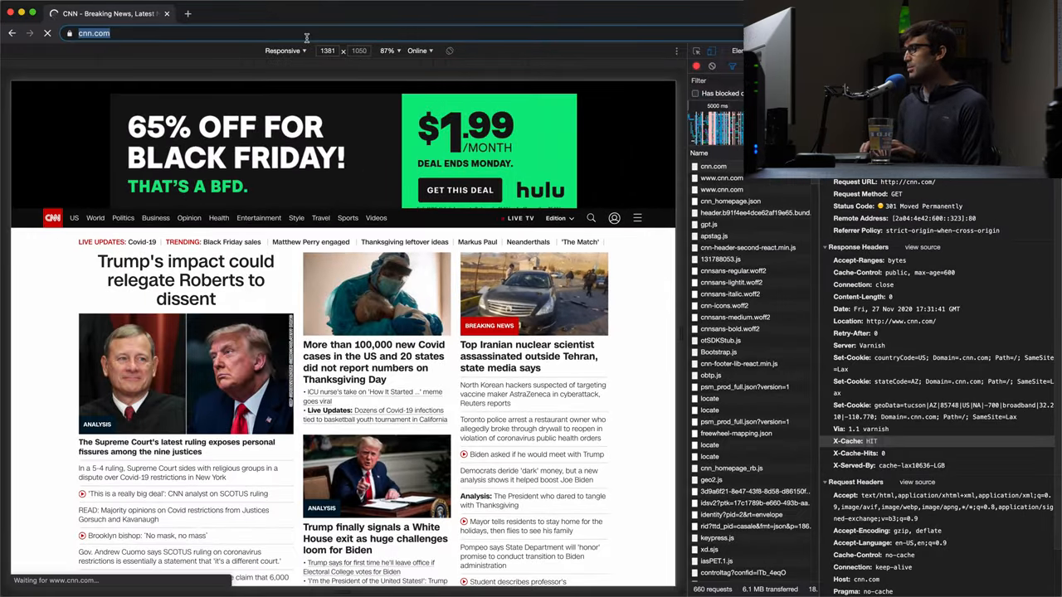
Load apache.org and show its request headers: 200 OK with Server reading Apache
{"action": "type", "text": "apache.o"}
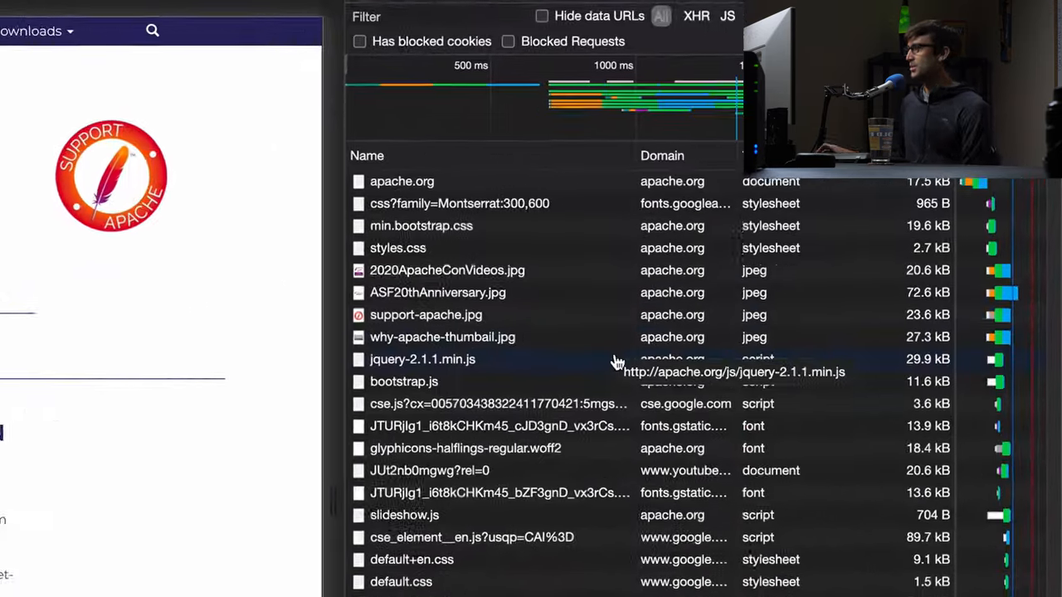
{"action": "left_click", "coordinate": [401, 181]}
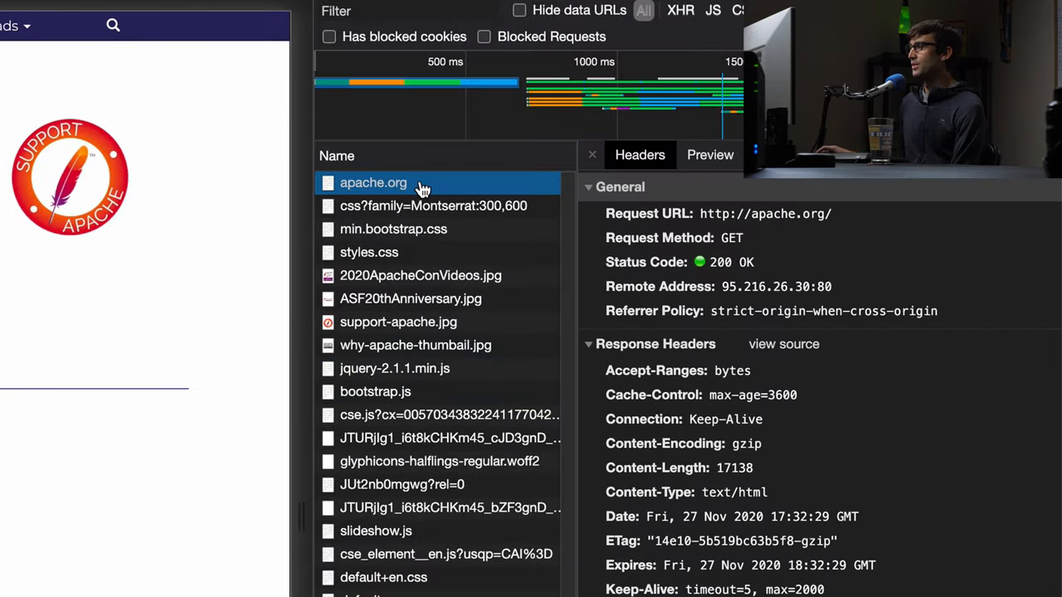
{"action": "scroll", "scroll_direction": "down", "scroll_amount": 3}
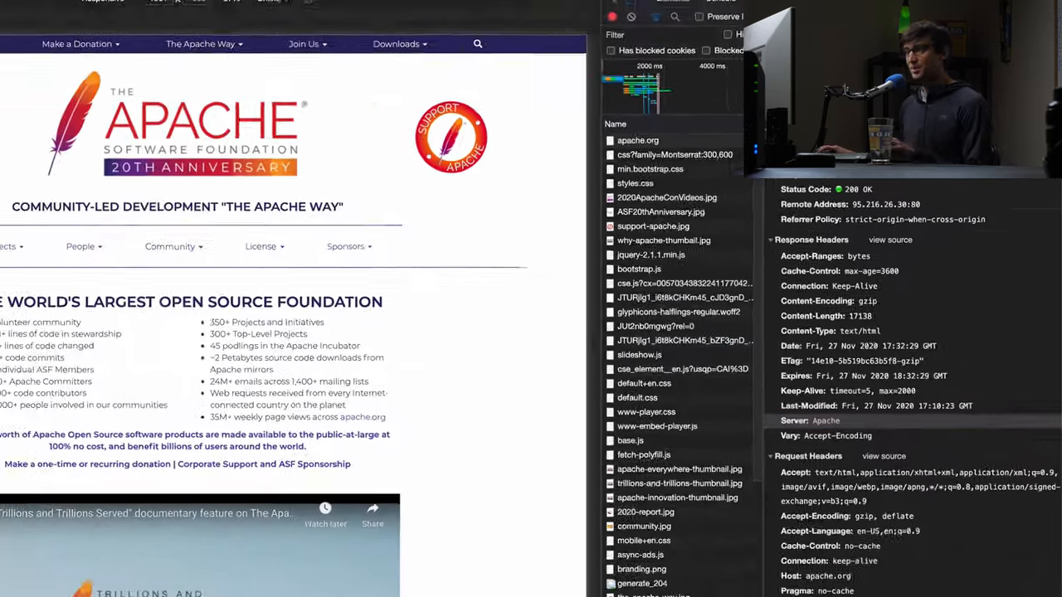
Load nginx.org and show its request headers: 200 OK with Server reading nginx/1.19.0
{"action": "type", "text": "nginx.or"}
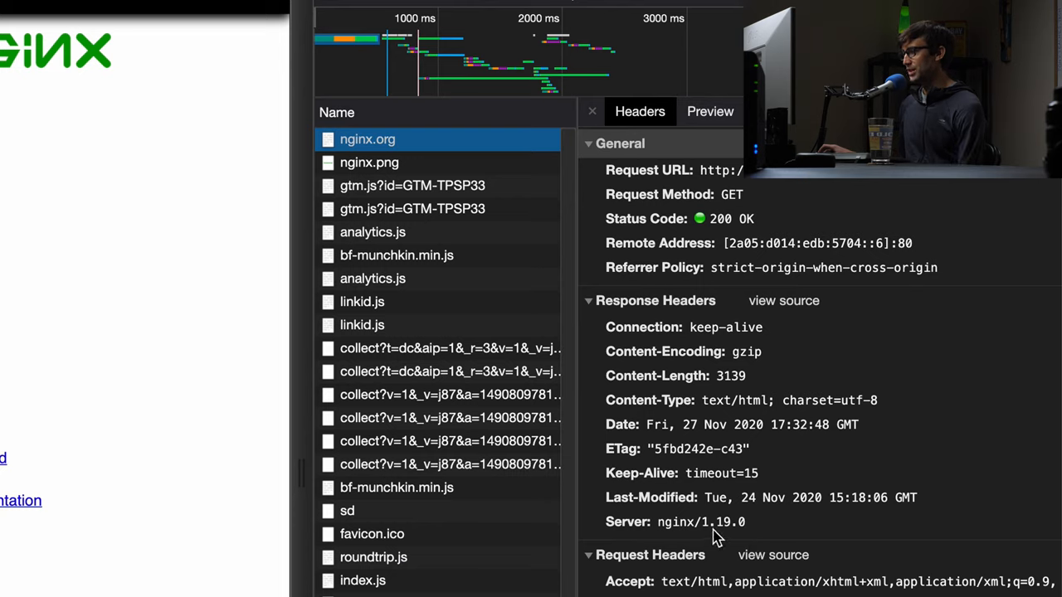
{"action": "mouse_move", "coordinate": [705, 539]}
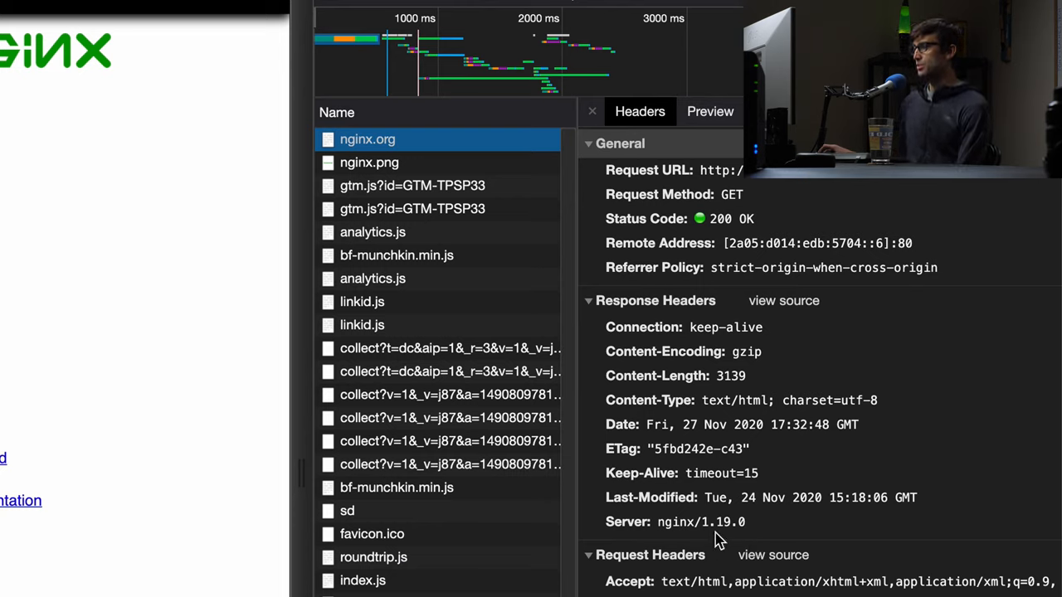
{"action": "mouse_move", "coordinate": [700, 529]}
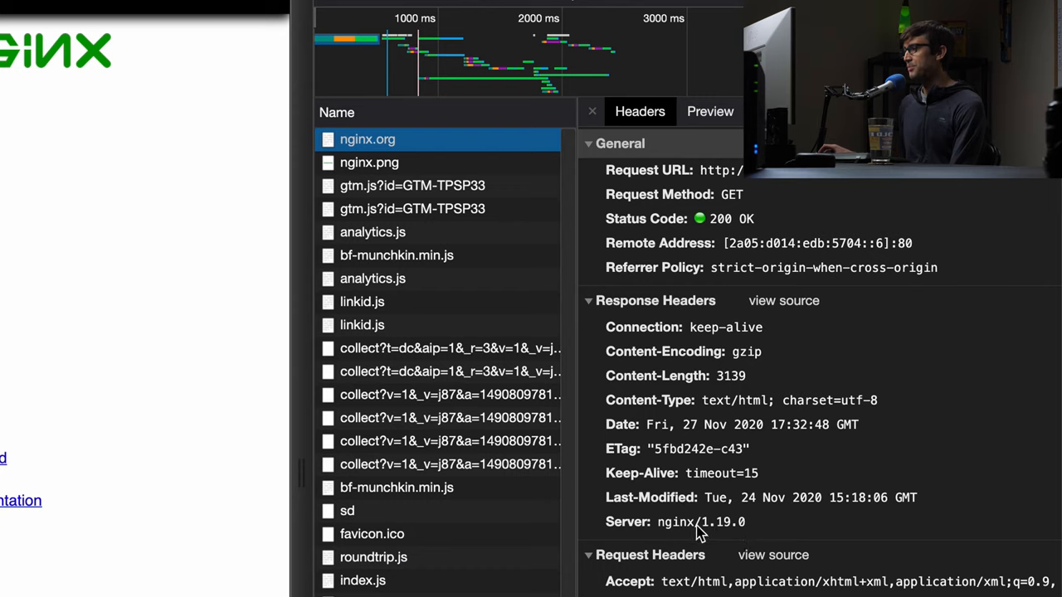